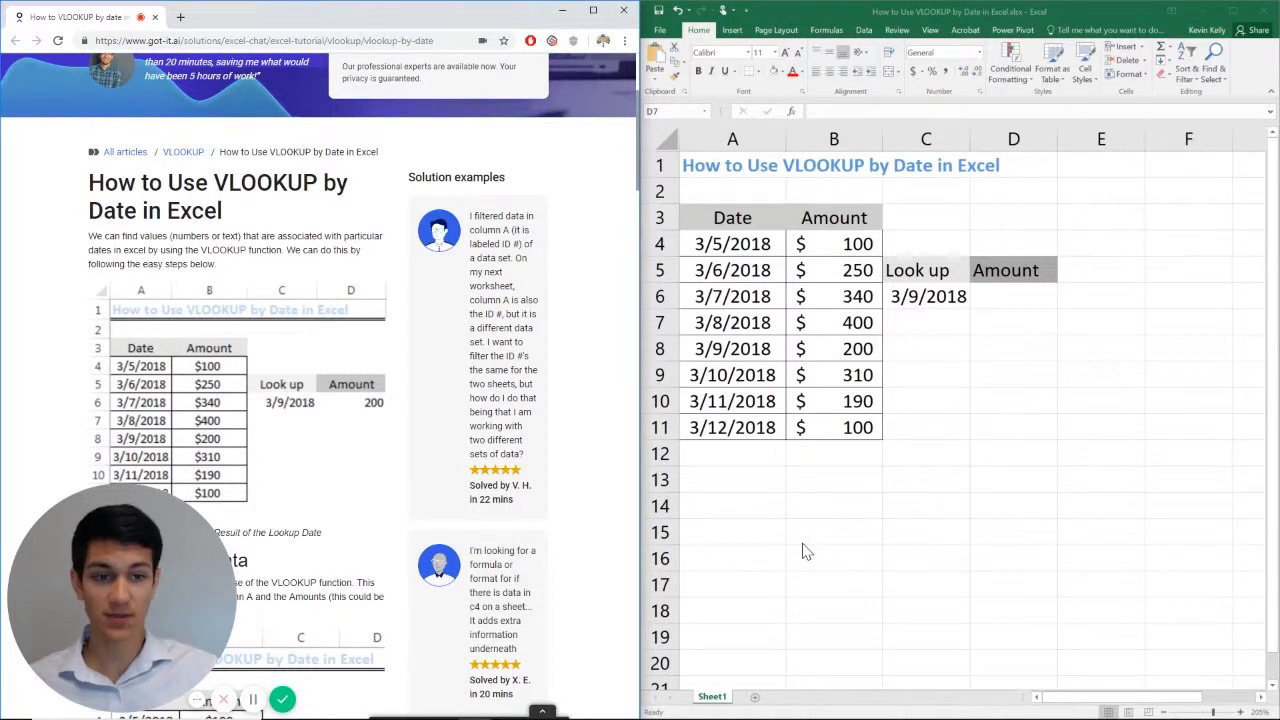
Begin =VLOOKUP( in D6 with the 3/9/2018 date in C6 as the lookup value
{"action": "left_click", "coordinate": [1012, 322]}
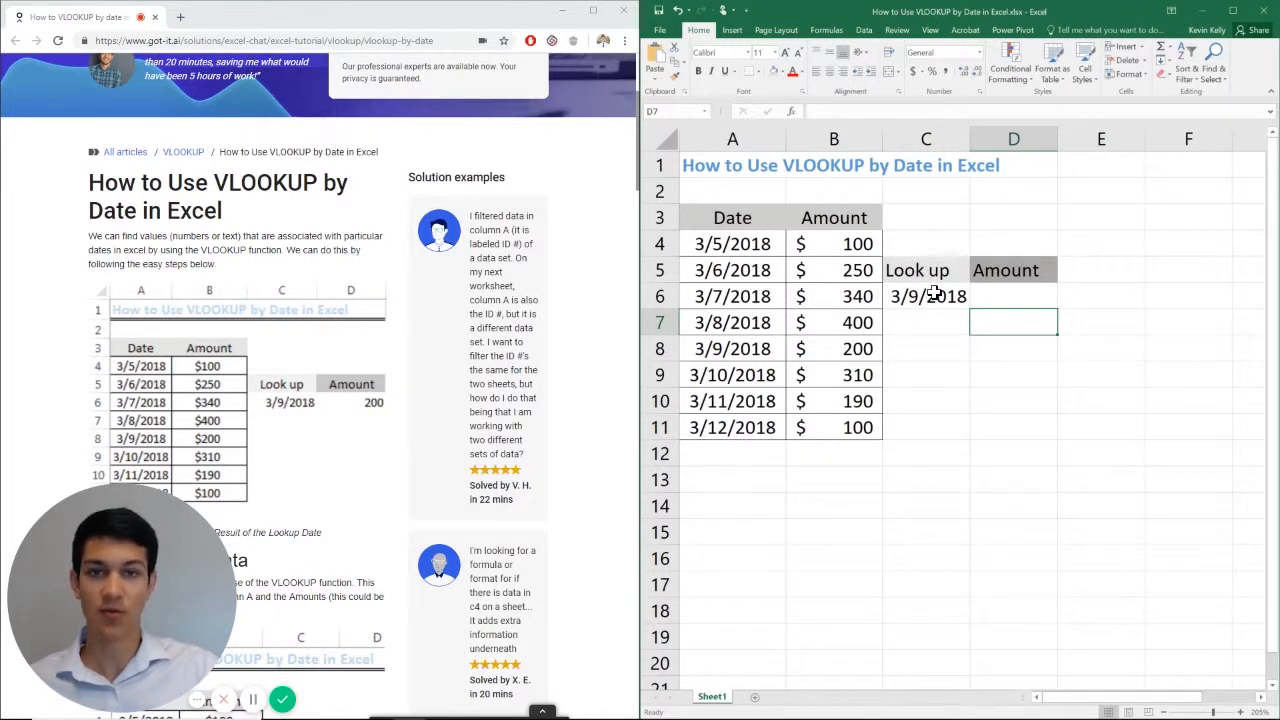
{"action": "mouse_move", "coordinate": [760, 250]}
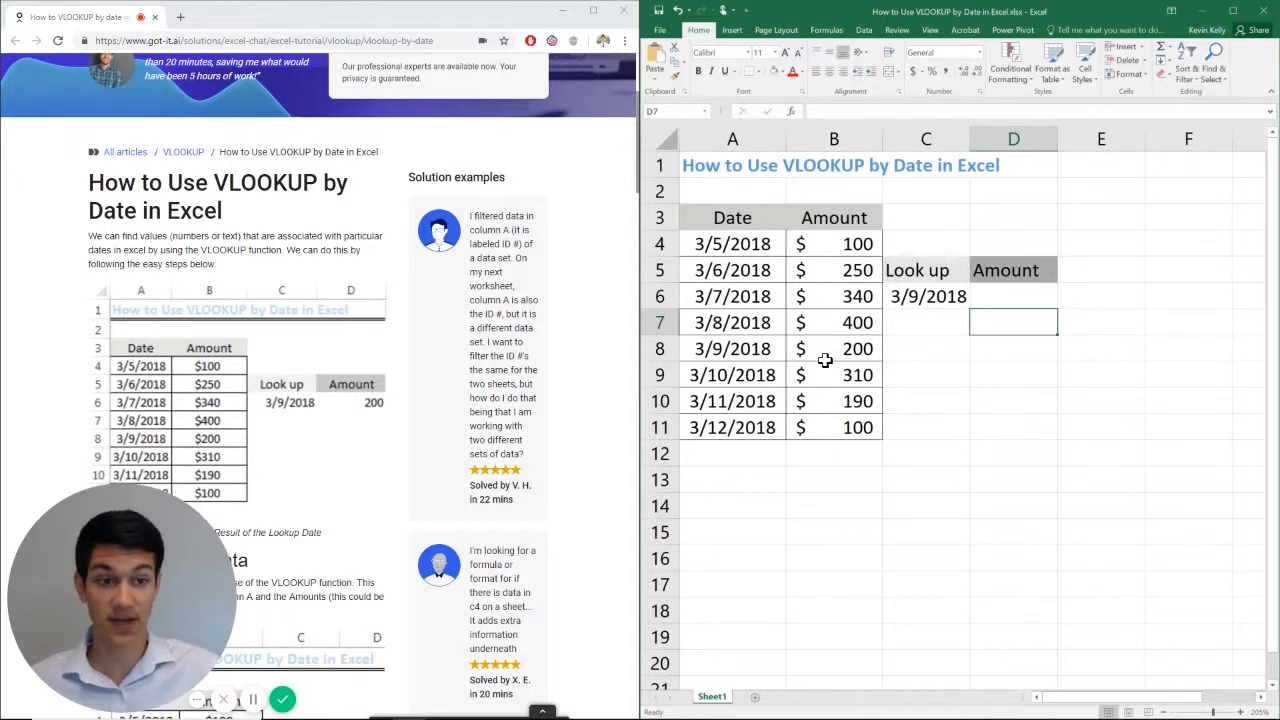
{"action": "left_click", "coordinate": [1012, 296]}
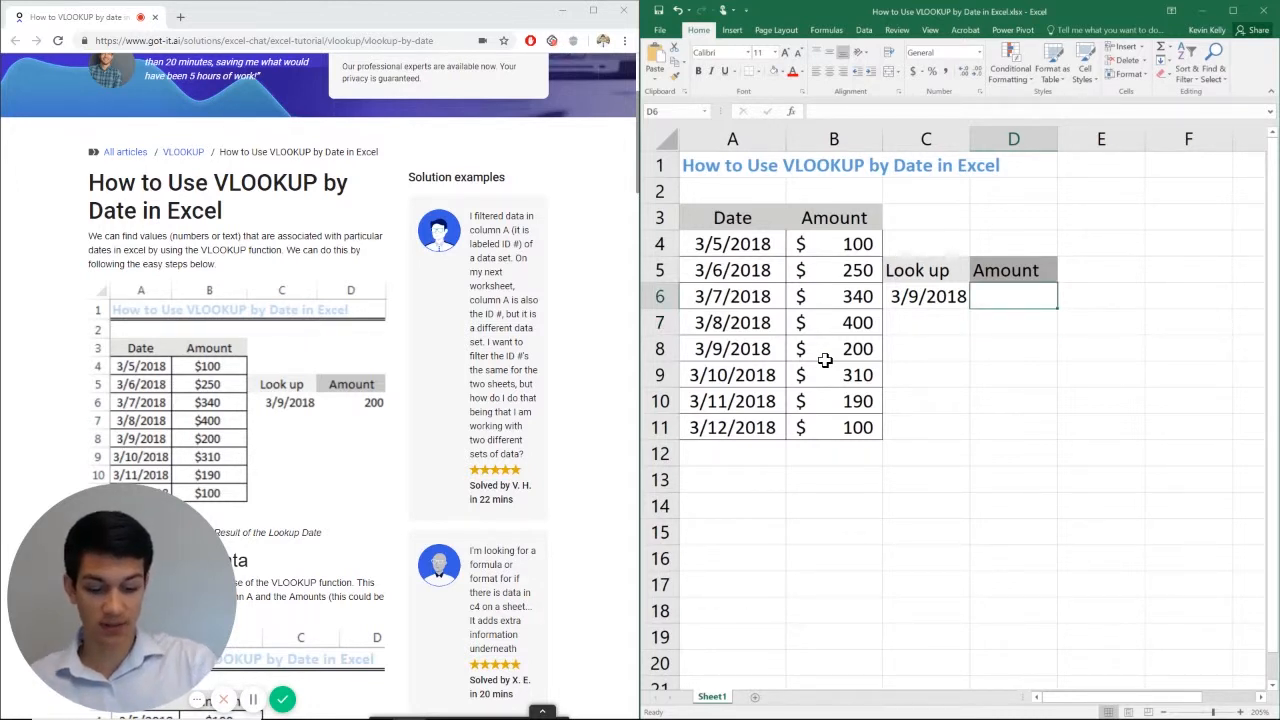
{"action": "type", "text": "=vl"}
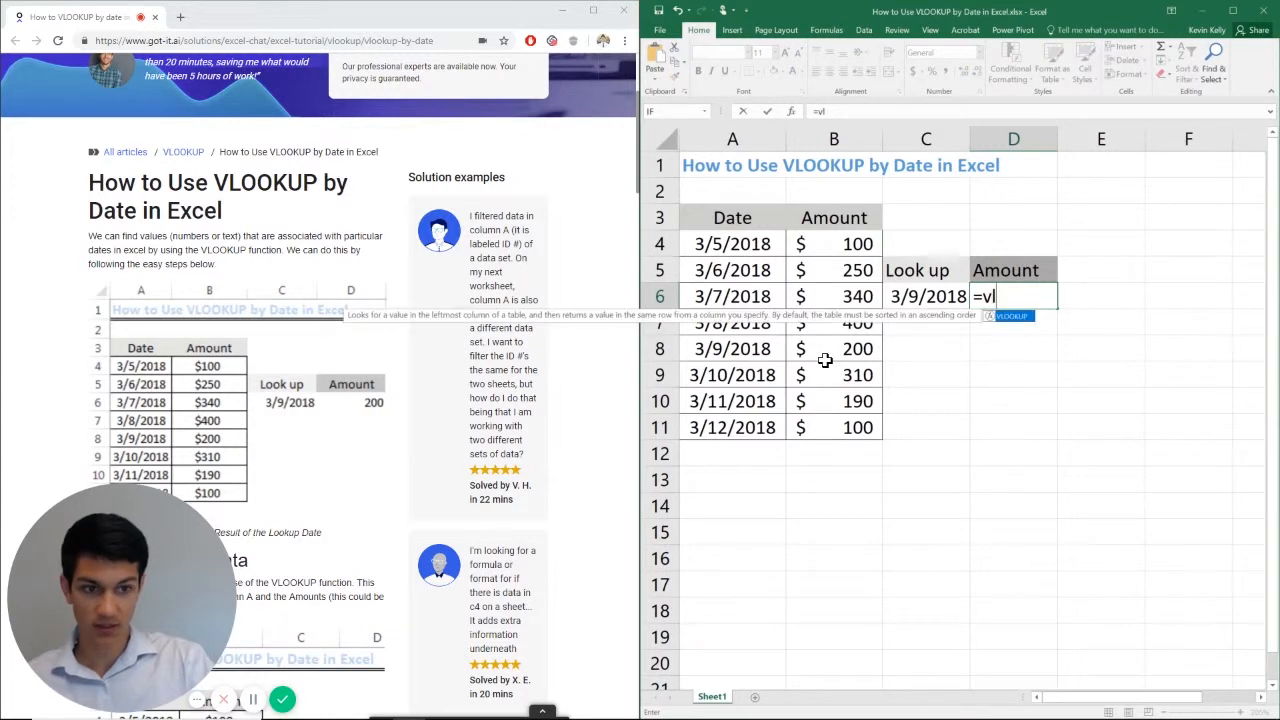
{"action": "type", "text": "oo"}
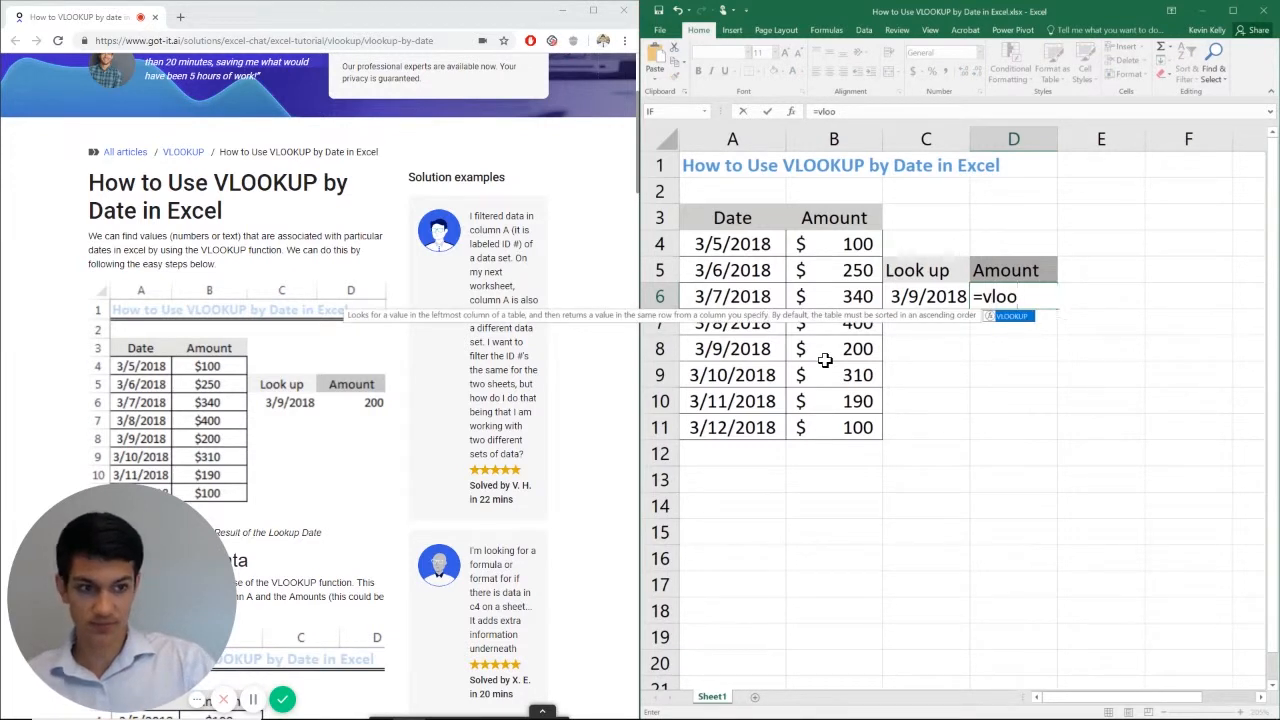
{"action": "type", "text": "VLOOKUP("}
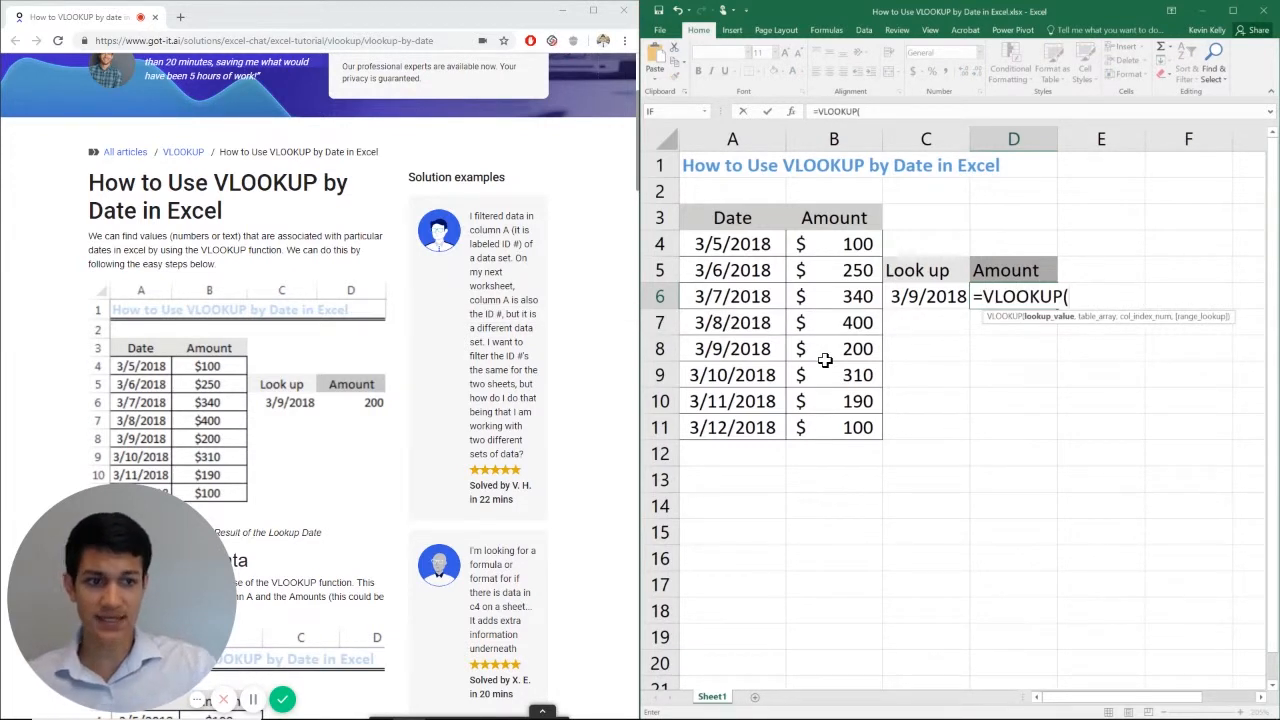
{"action": "left_click", "coordinate": [926, 296]}
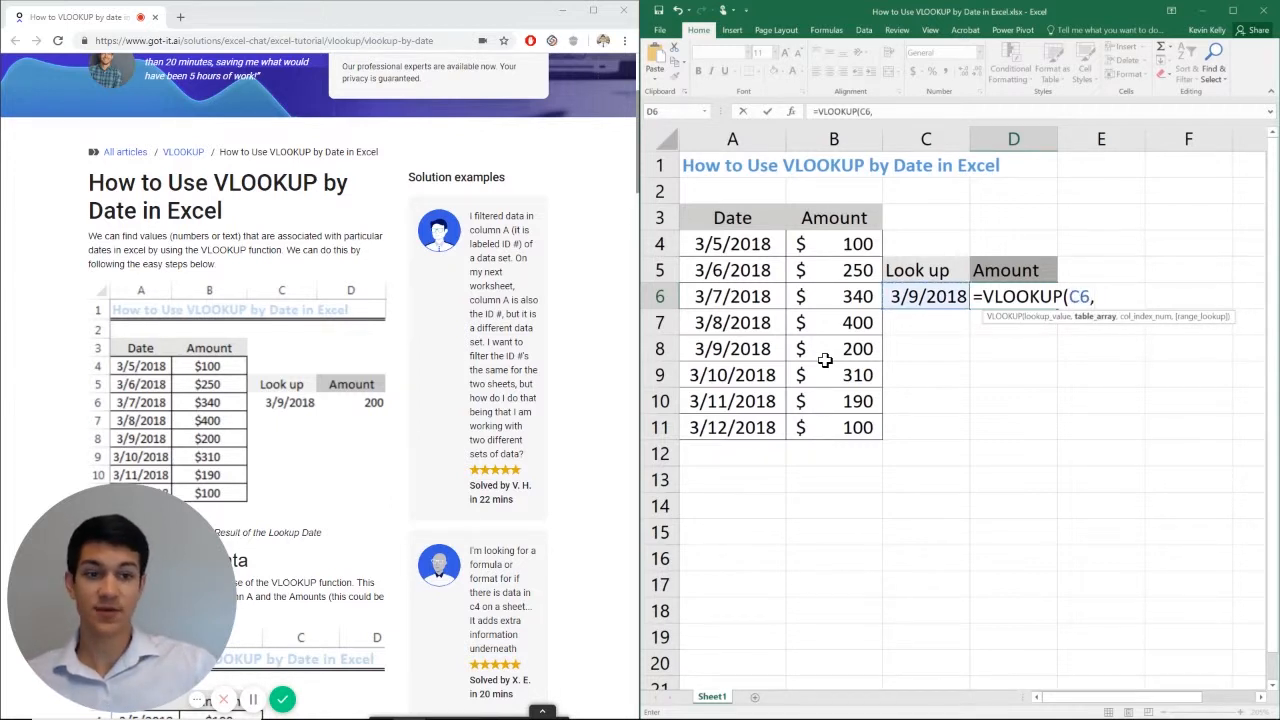
Select A4:B11 as the table array and add the separating comma
{"action": "left_click", "coordinate": [732, 244]}
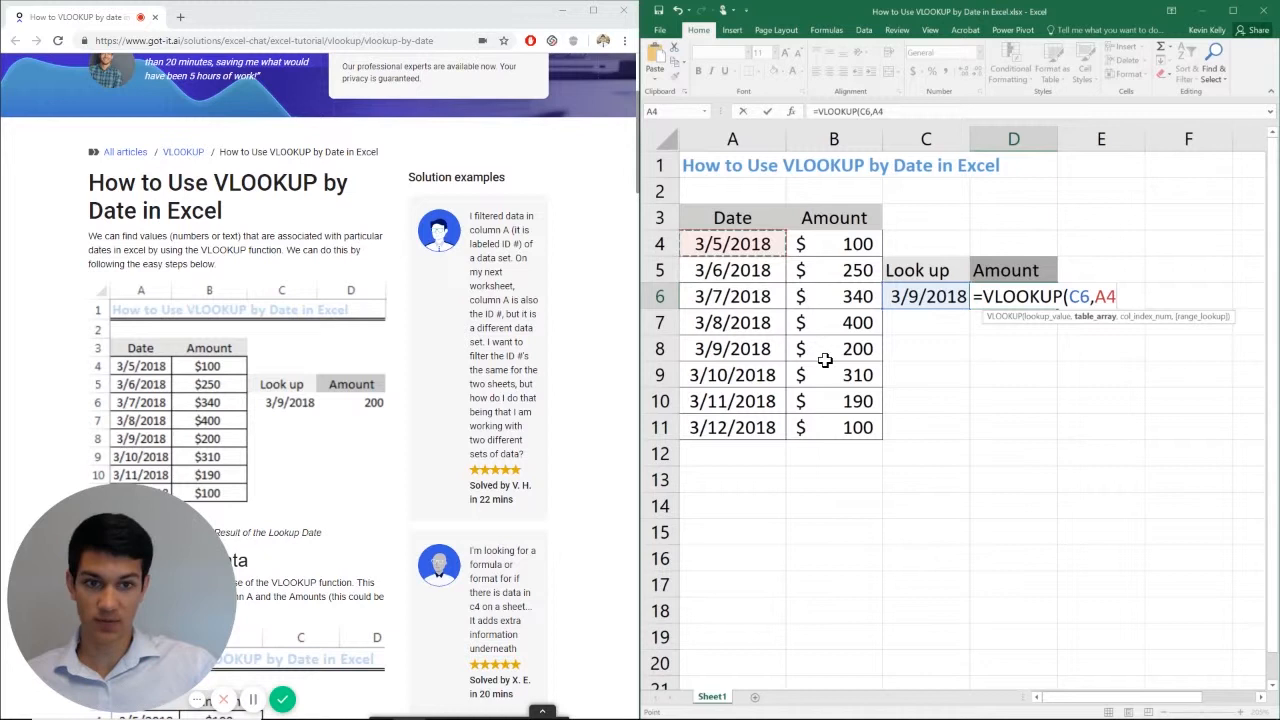
{"action": "left_click_drag", "start_coordinate": [732, 244], "coordinate": [832, 428]}
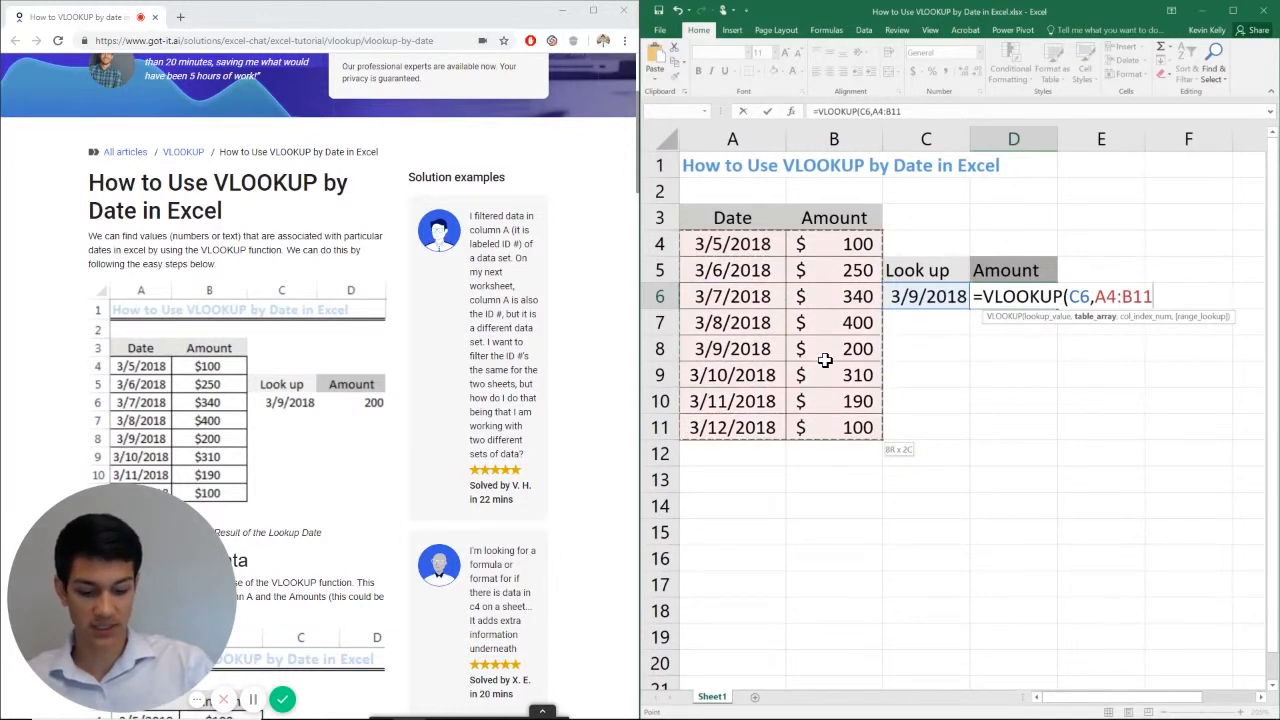
{"action": "type", "text": ","}
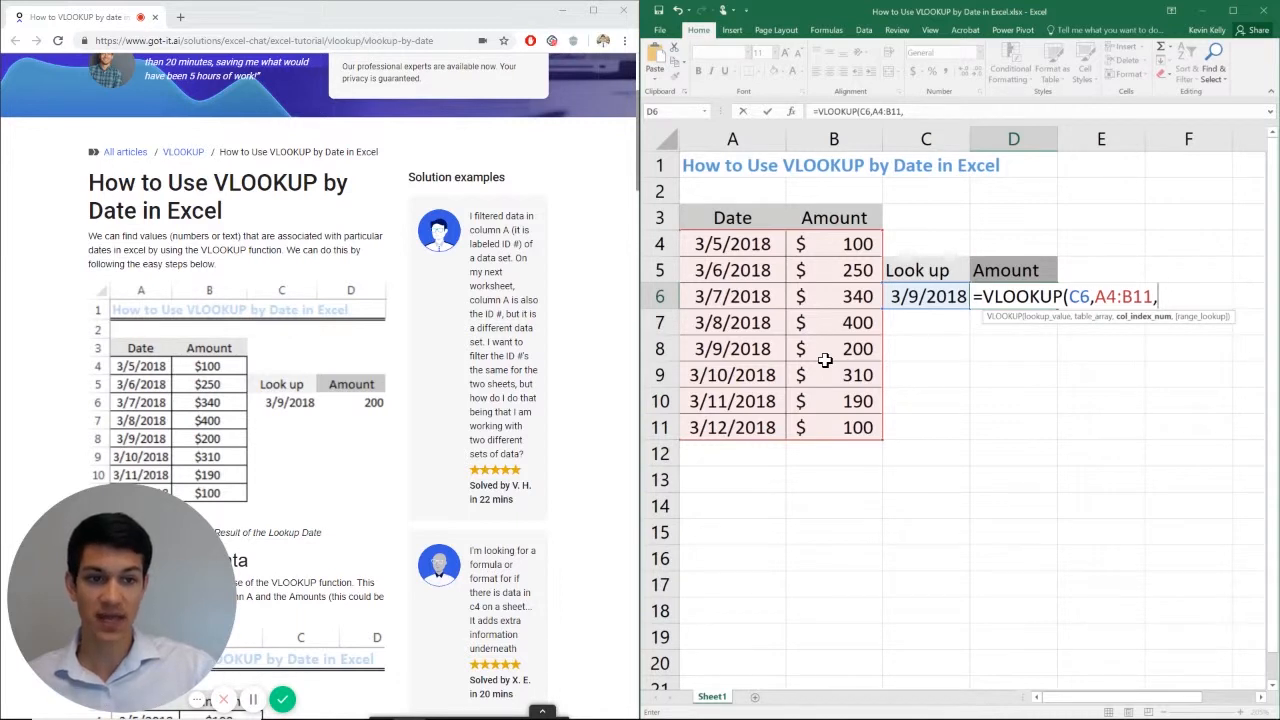
Supply column index 2 and FALSE for an exact match, closing the formula
{"action": "type", "text": "2"}
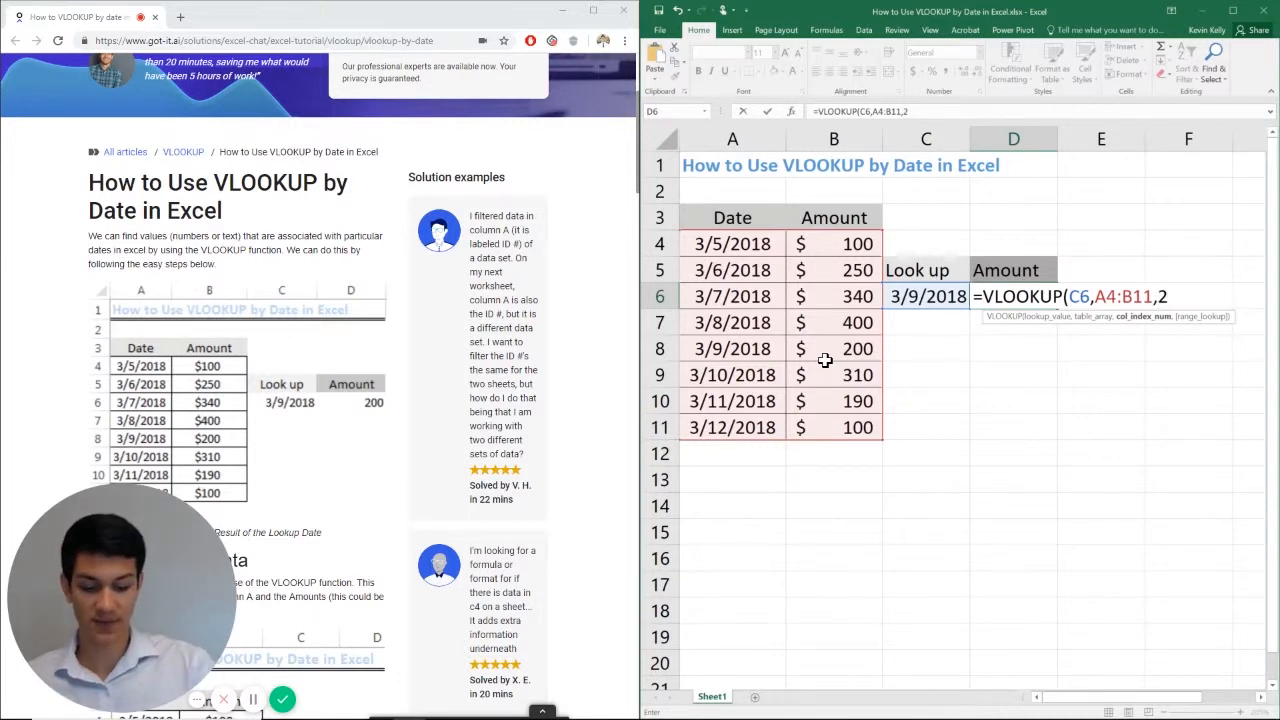
{"action": "type", "text": "F"}
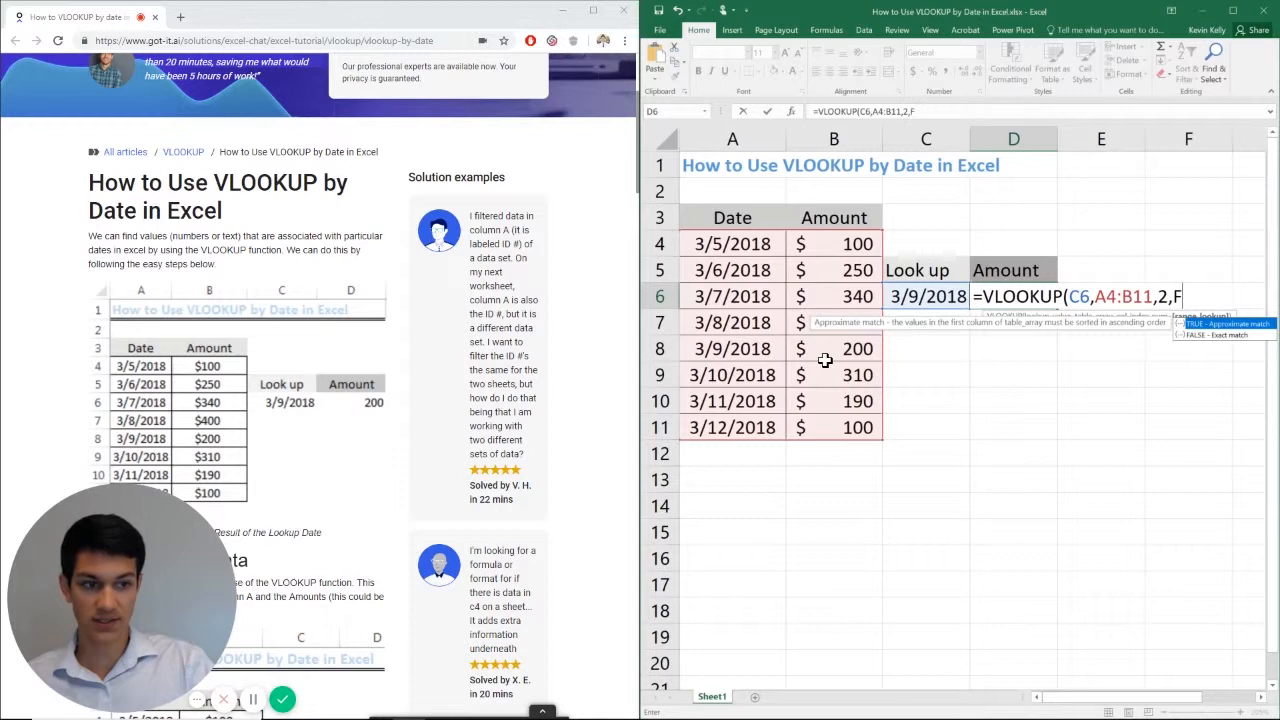
{"action": "type", "text": "FALSE)"}
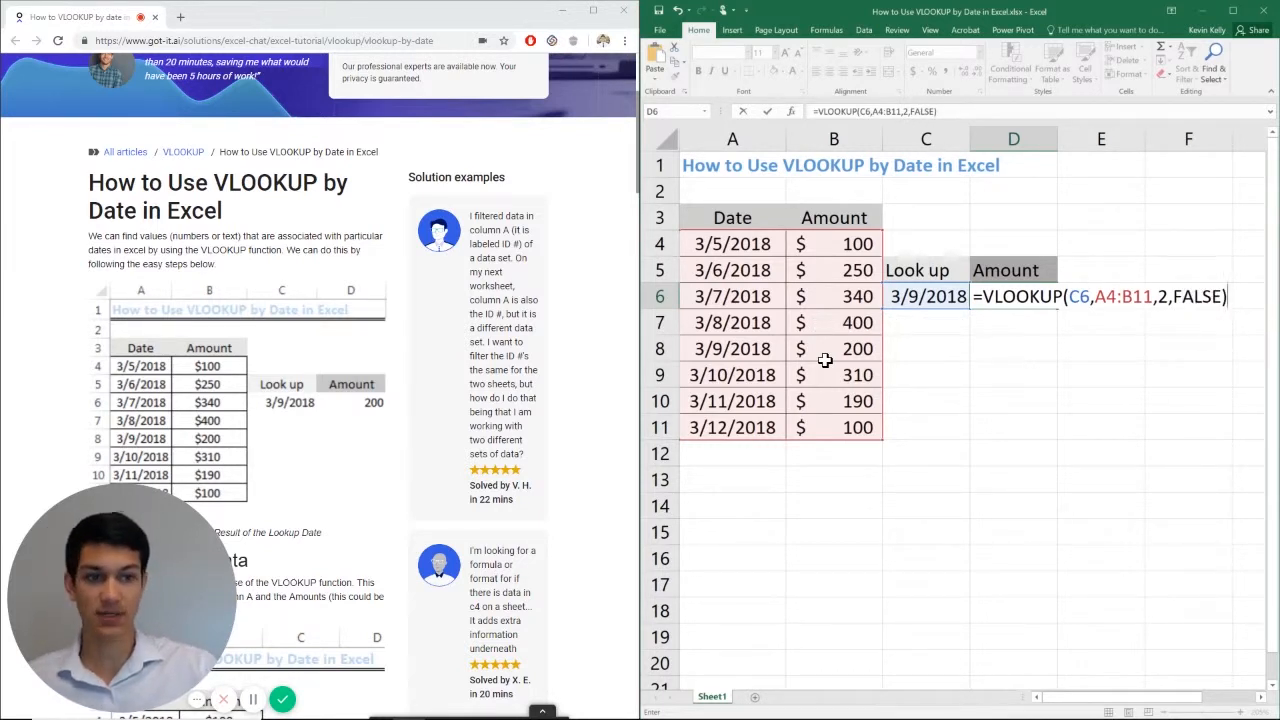
Enter the formula so D6 returns 200, then apply Accounting format to show $200
{"action": "key", "text": "Enter"}
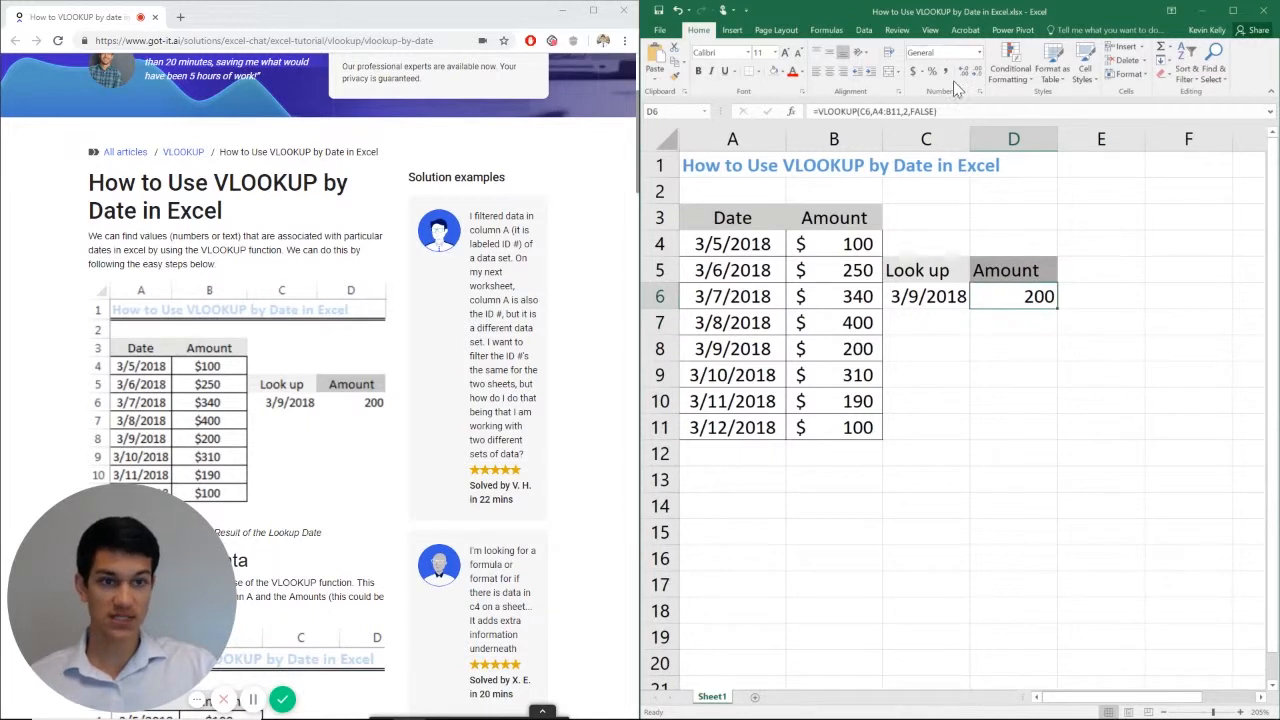
{"action": "left_click", "coordinate": [964, 70]}
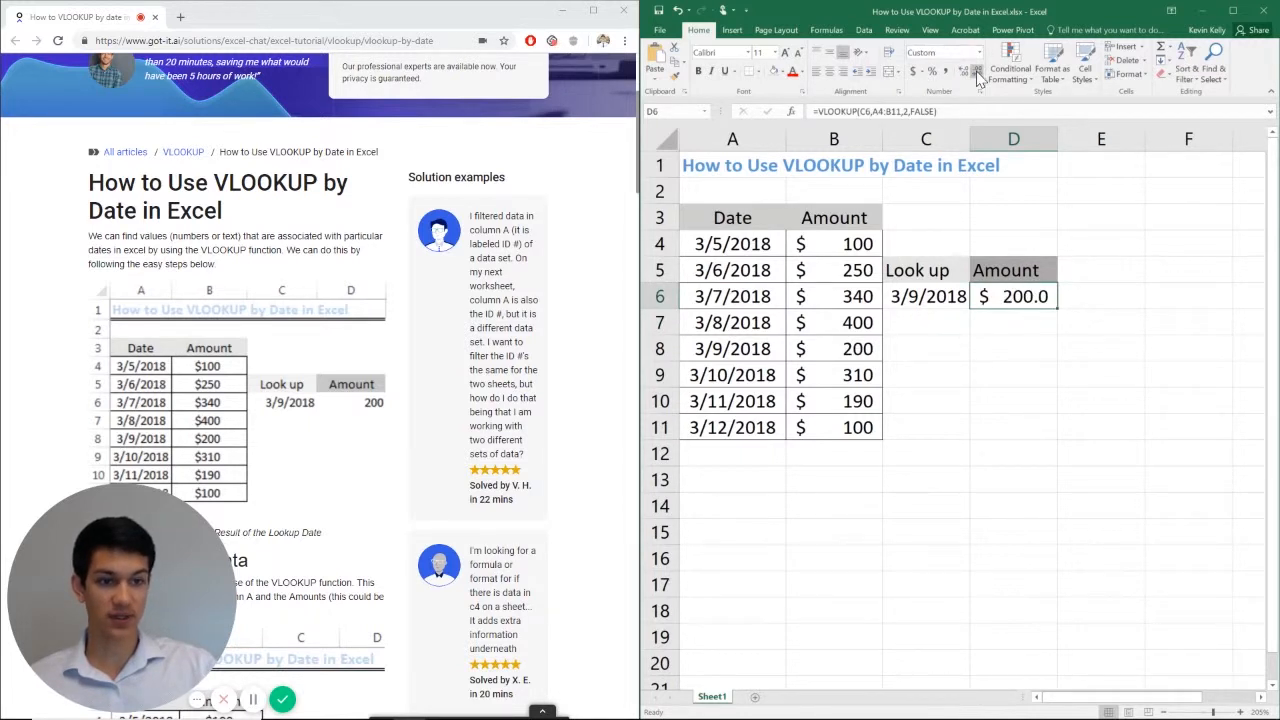